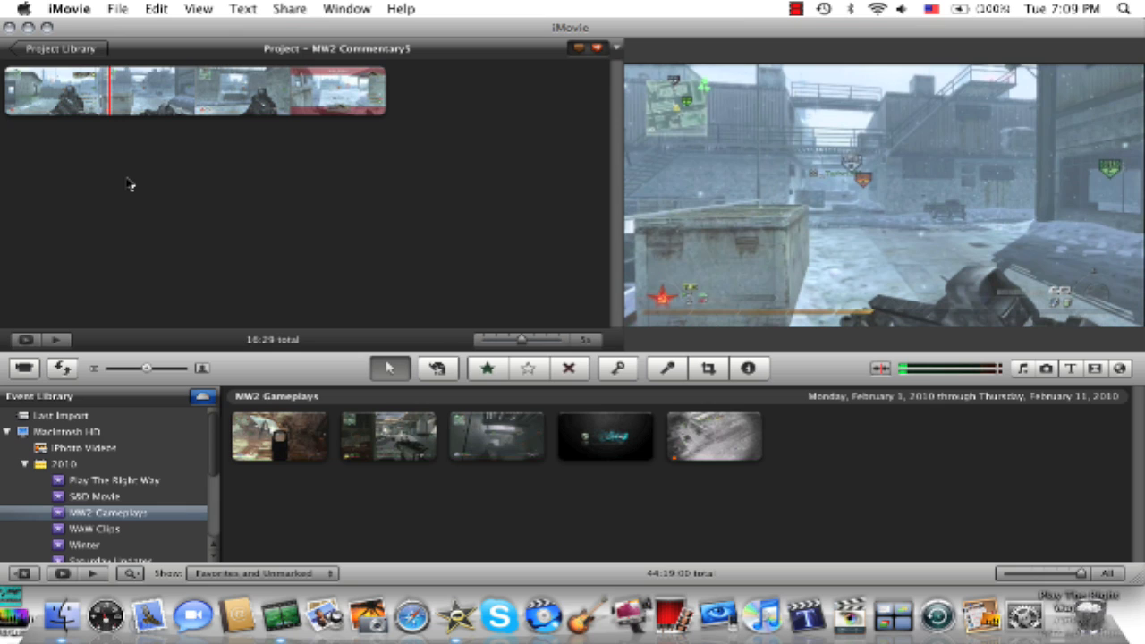
Step: Bring up the Choose Video Effect grid for the gameplay clip via its Inspector and preview effects
{"action": "left_click", "coordinate": [16, 92]}
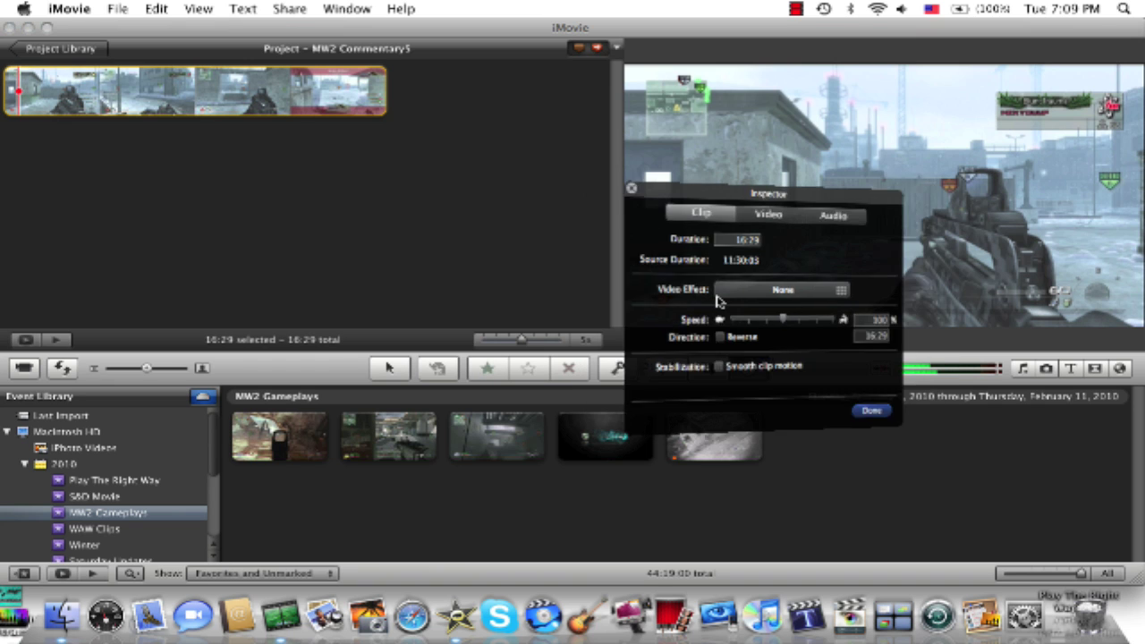
{"action": "left_click", "coordinate": [782, 288]}
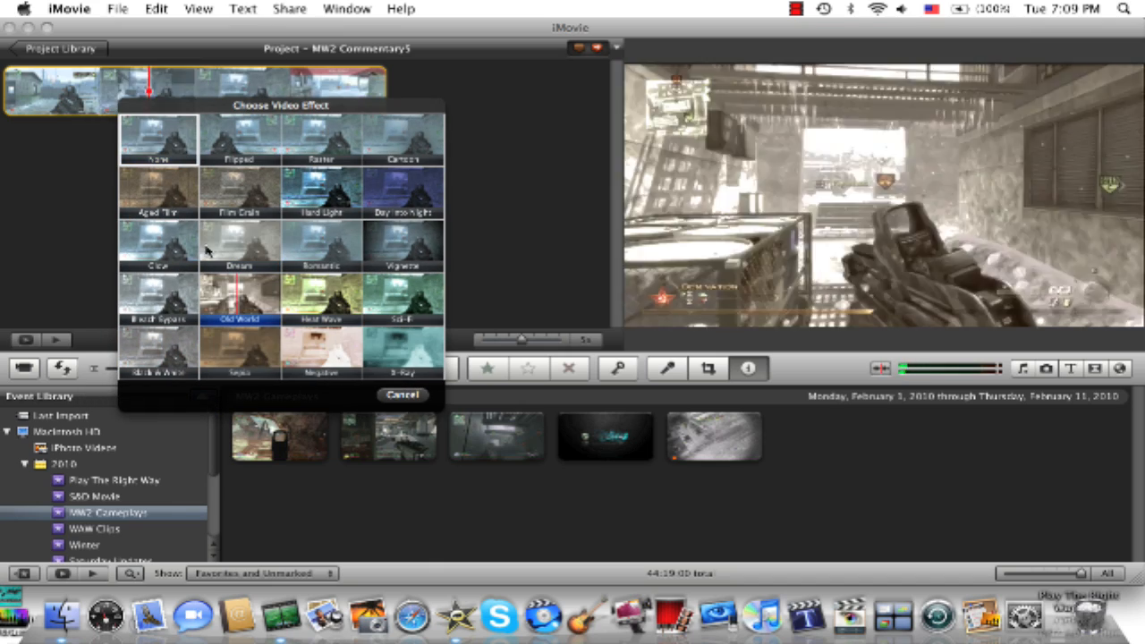
{"action": "left_click", "coordinate": [158, 139]}
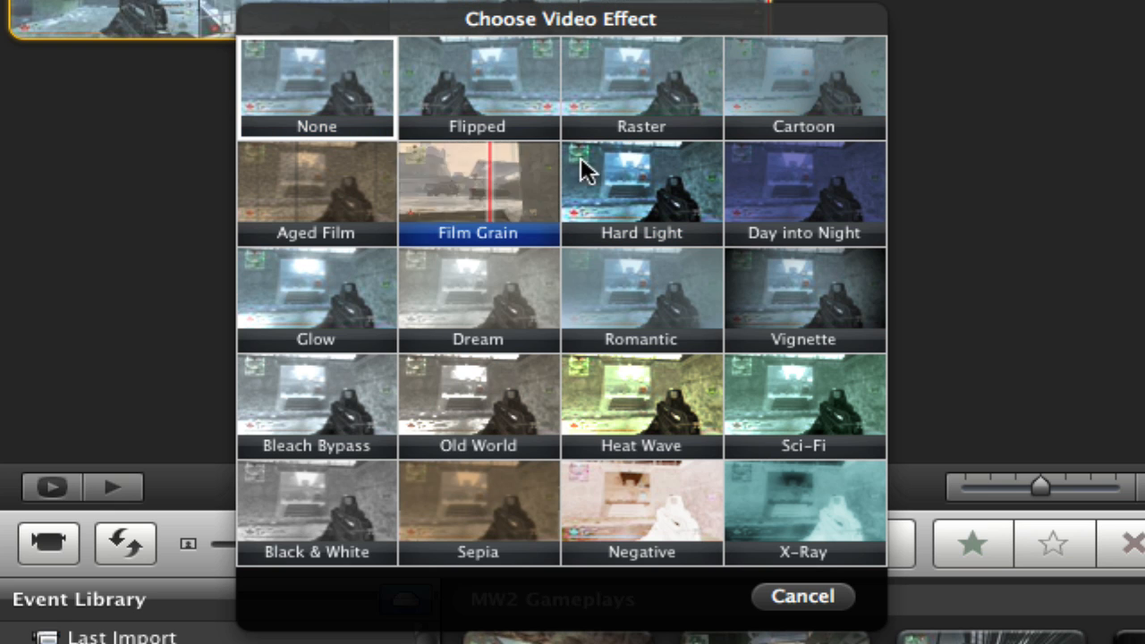
Step: Apply the Hard Light effect to the clip and reposition the adjustments panel into view
{"action": "left_click", "coordinate": [642, 192]}
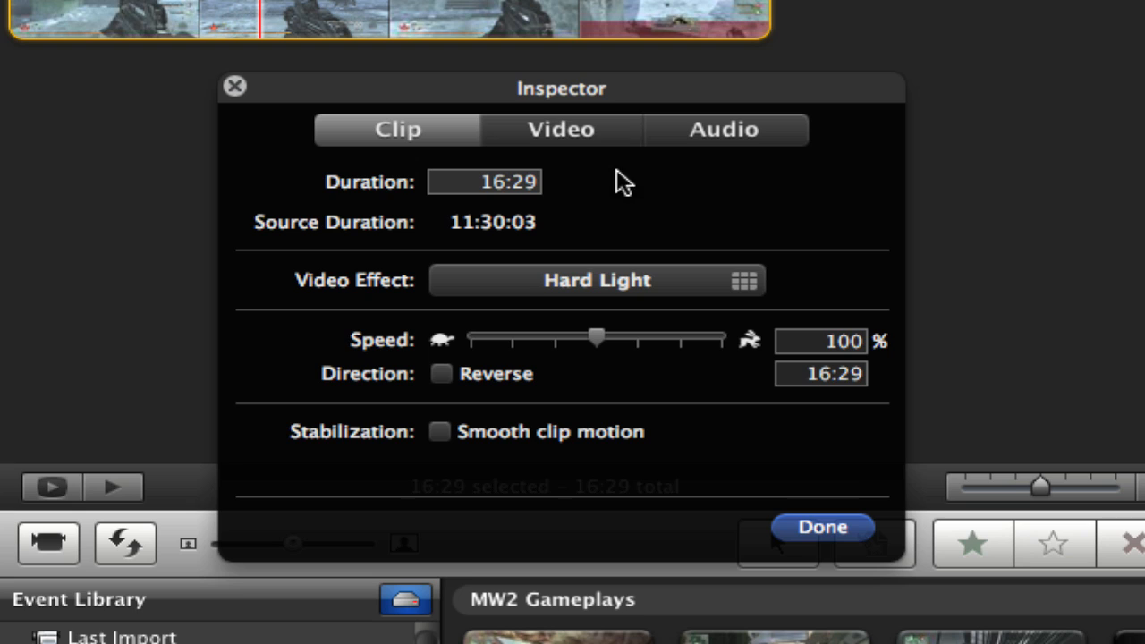
{"action": "mouse_move", "coordinate": [465, 111]}
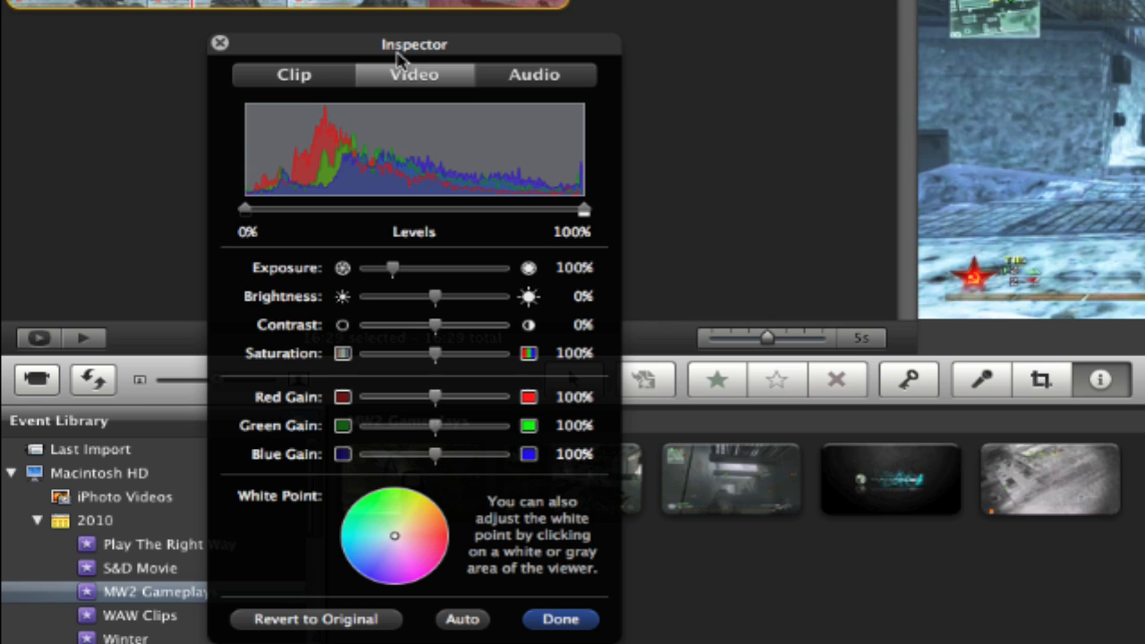
{"action": "left_click_drag", "start_coordinate": [414, 44], "coordinate": [408, 11]}
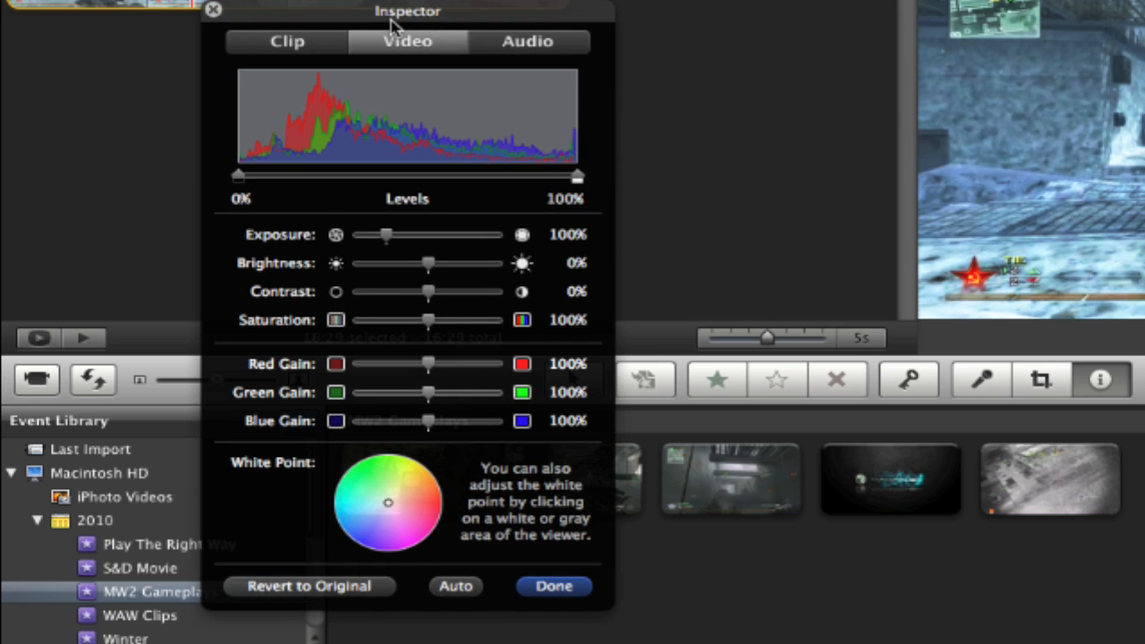
{"action": "mouse_move", "coordinate": [439, 441]}
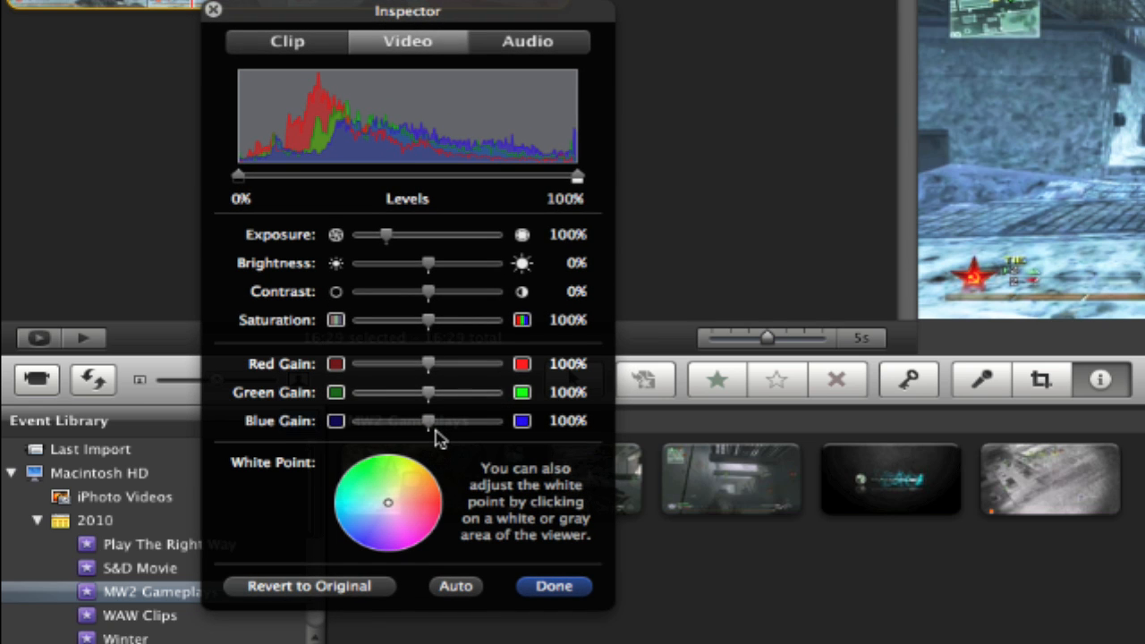
{"action": "mouse_move", "coordinate": [438, 326]}
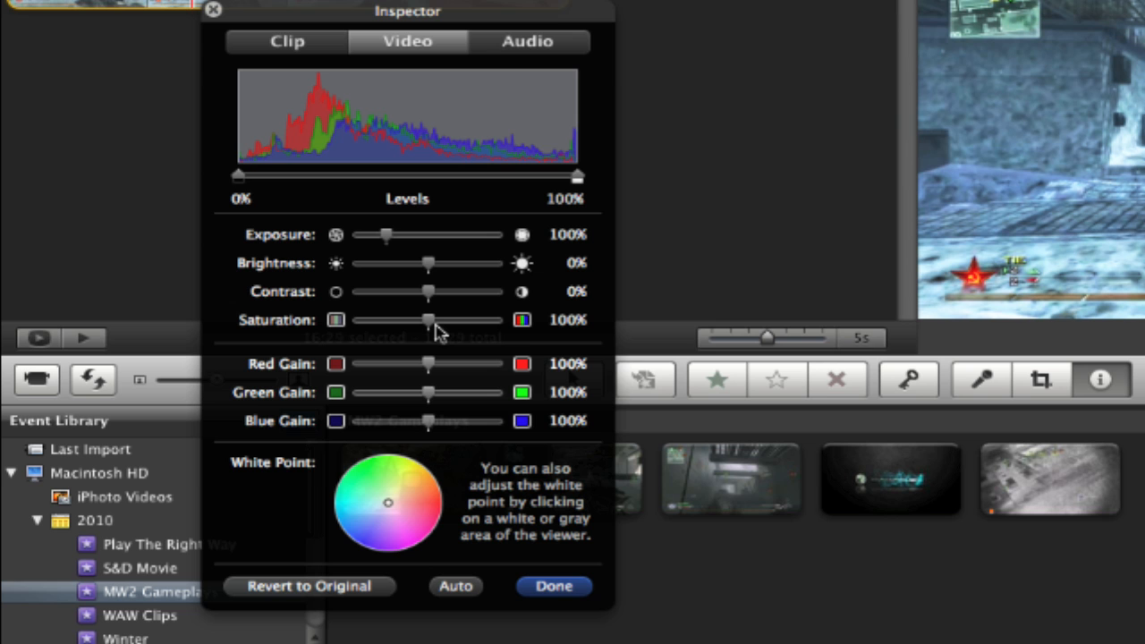
Step: Raise saturation to 119% and blue gain to 111%, then begin sampling a white point
{"action": "left_click_drag", "start_coordinate": [427, 319], "coordinate": [441, 320]}
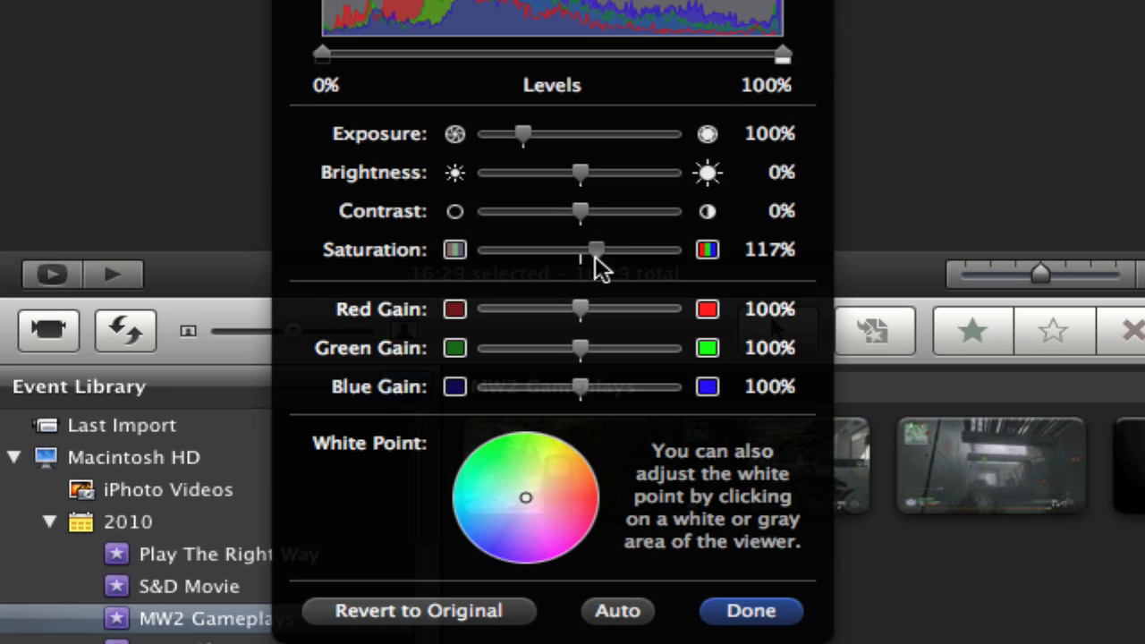
{"action": "left_click_drag", "start_coordinate": [595, 249], "coordinate": [599, 250]}
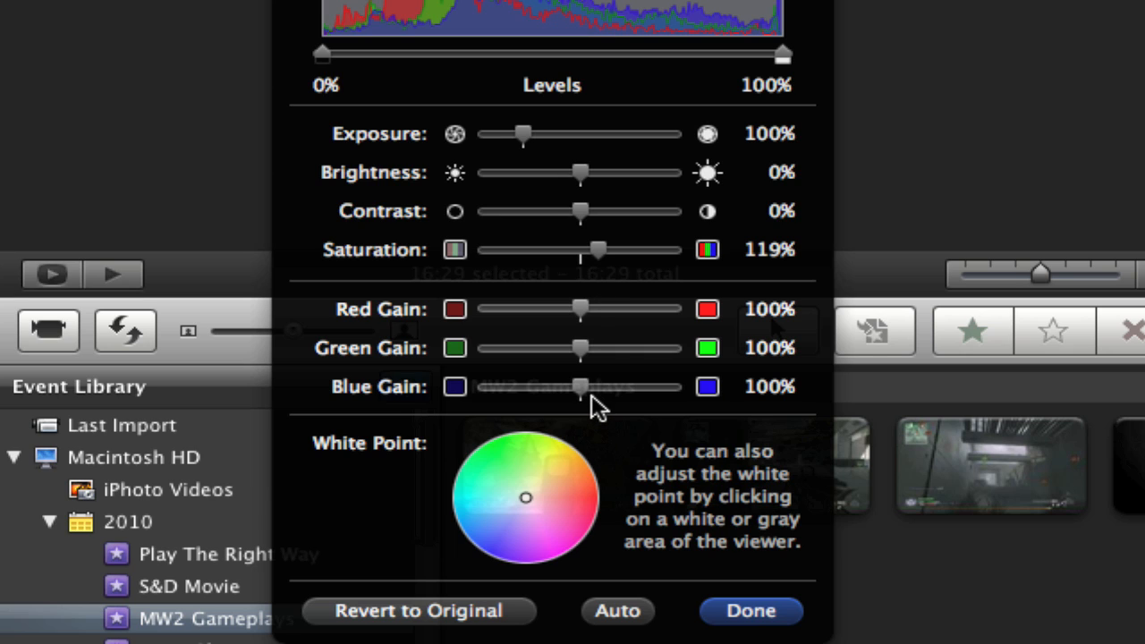
{"action": "left_click_drag", "start_coordinate": [580, 386], "coordinate": [592, 387]}
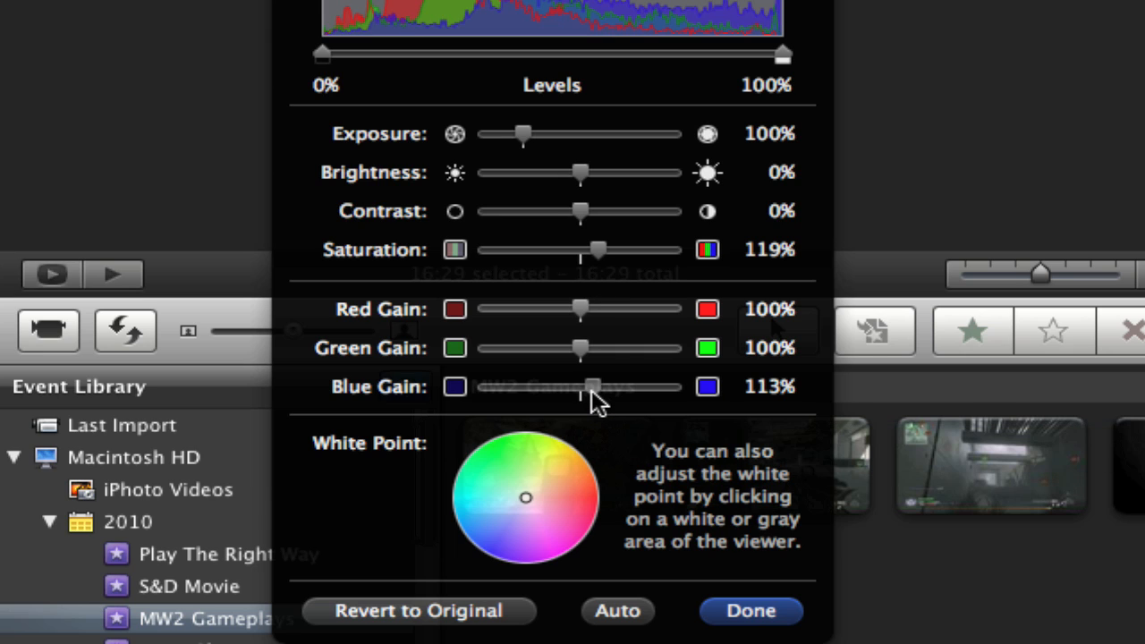
{"action": "left_click_drag", "start_coordinate": [590, 386], "coordinate": [581, 386]}
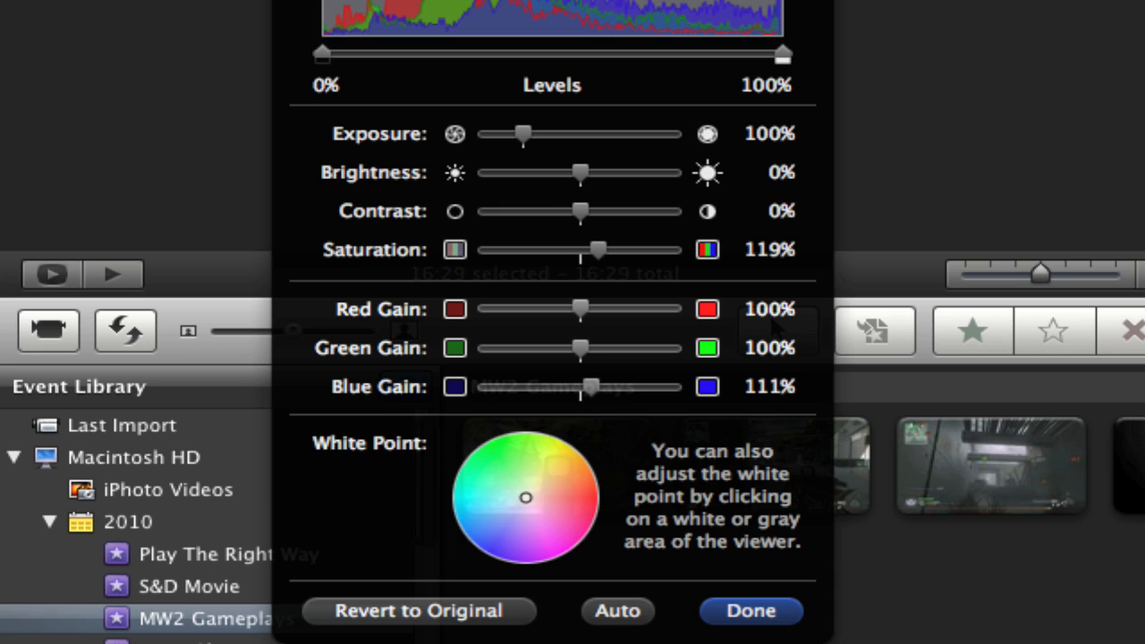
{"action": "mouse_move", "coordinate": [624, 415]}
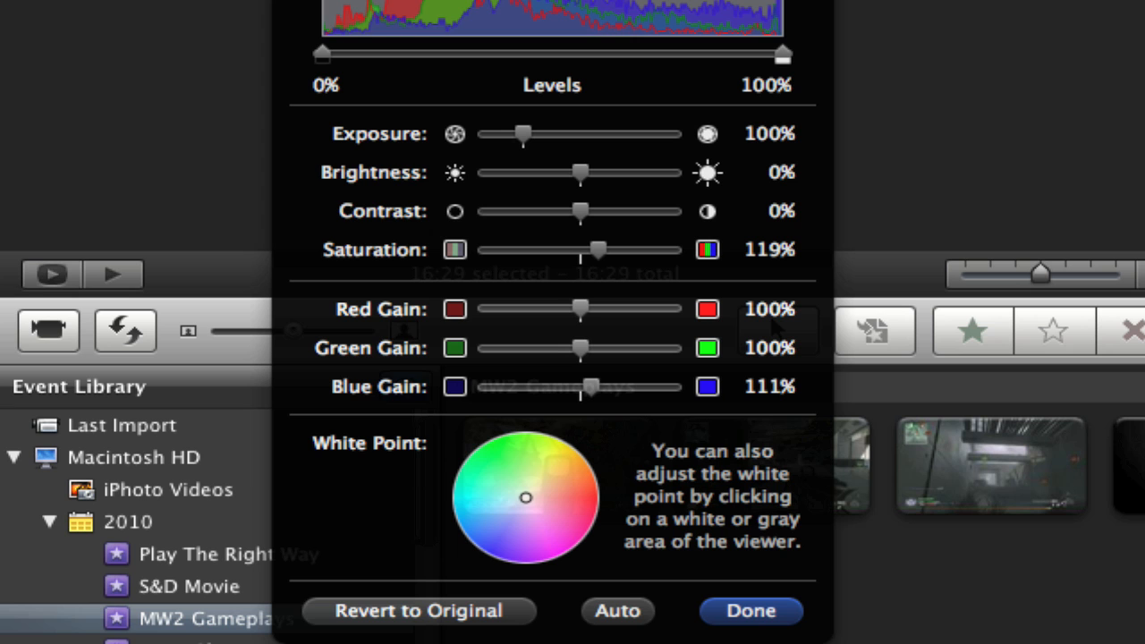
{"action": "left_click", "coordinate": [750, 609]}
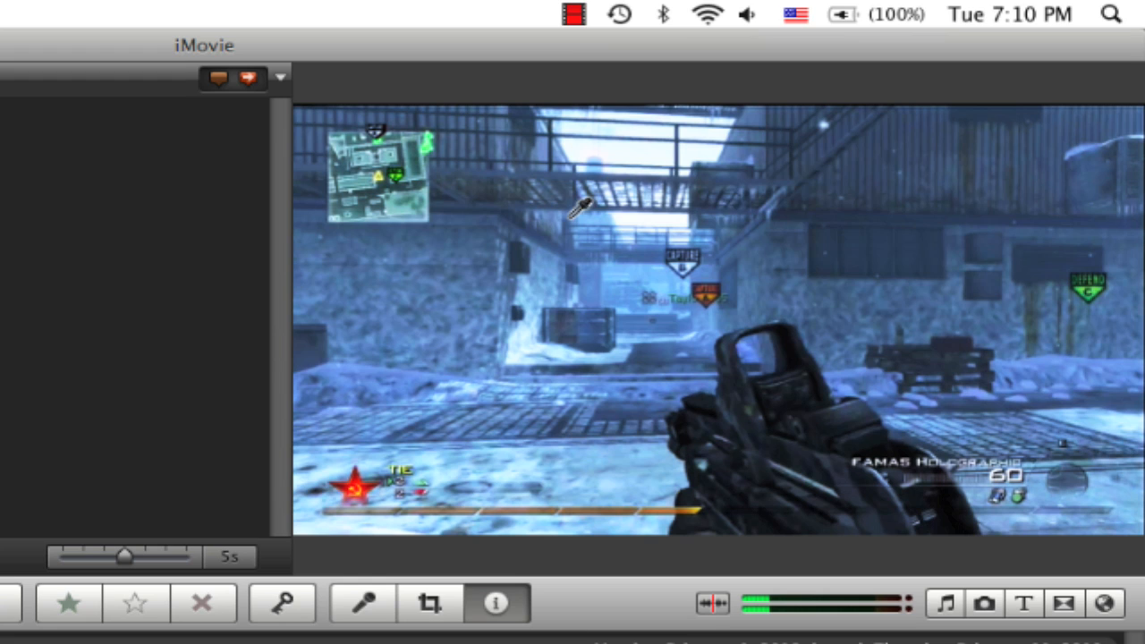
{"action": "mouse_move", "coordinate": [715, 190]}
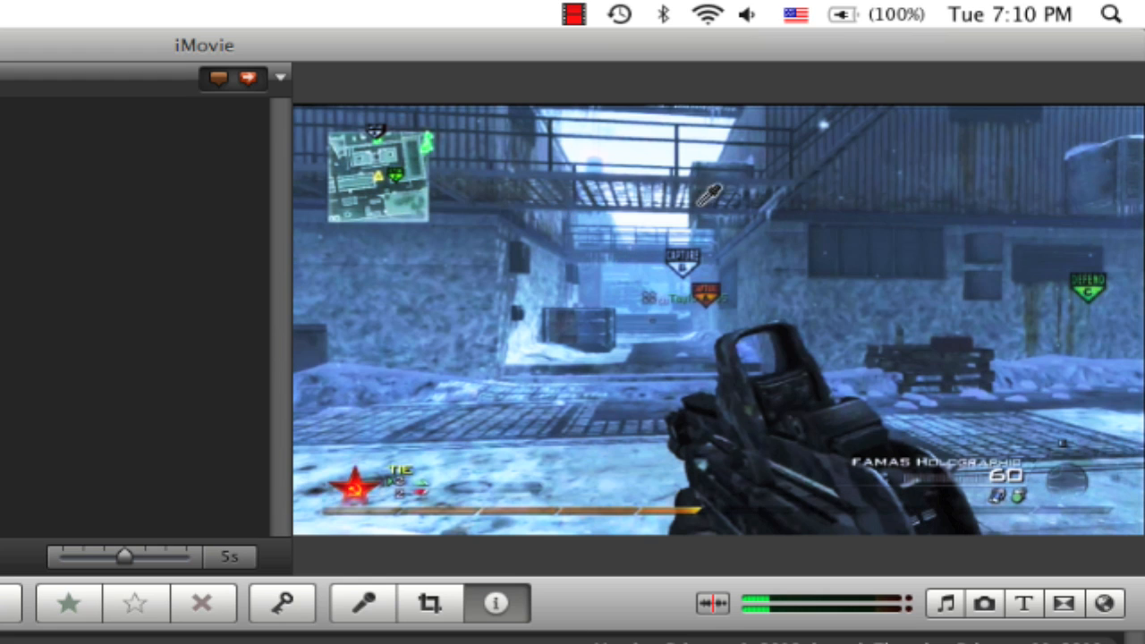
{"action": "mouse_move", "coordinate": [507, 264]}
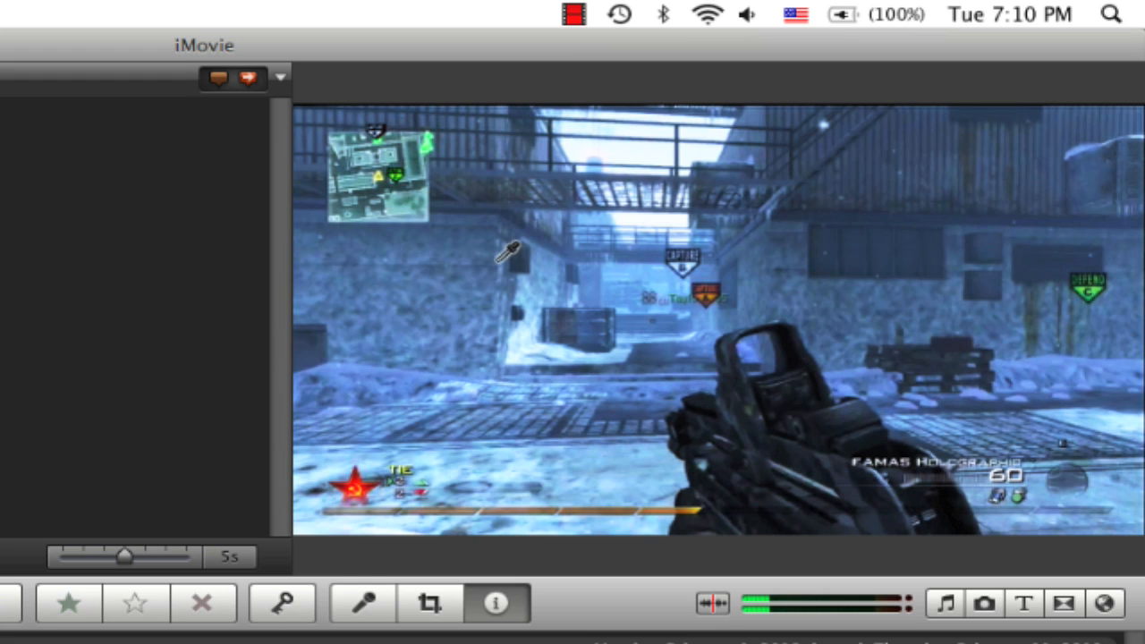
{"action": "mouse_move", "coordinate": [910, 275]}
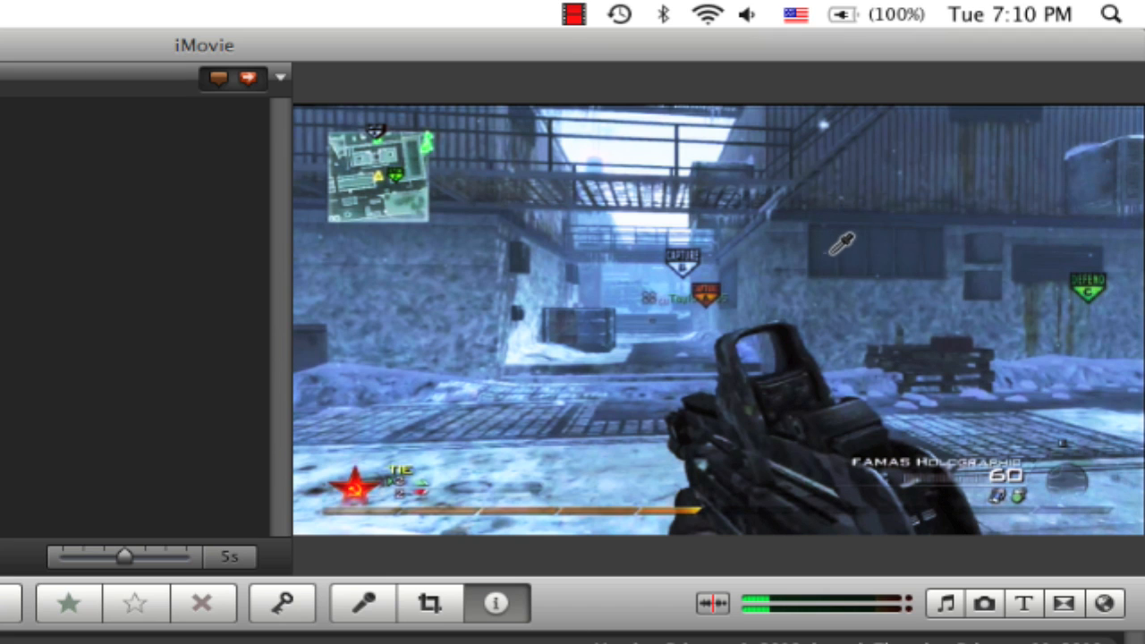
{"action": "mouse_move", "coordinate": [843, 307]}
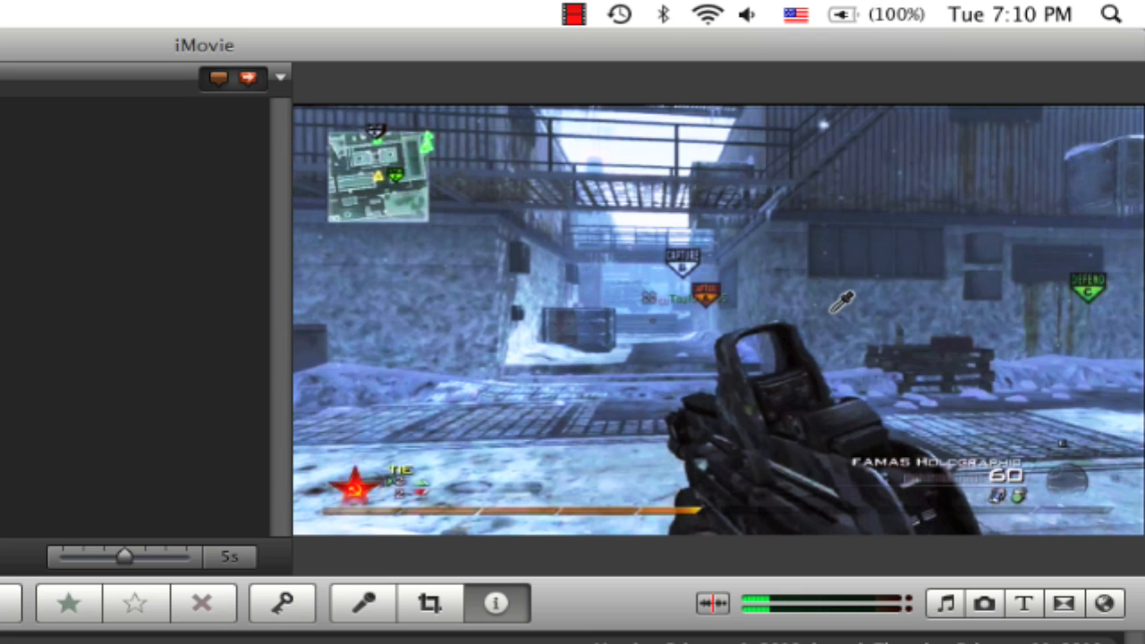
{"action": "mouse_move", "coordinate": [984, 367]}
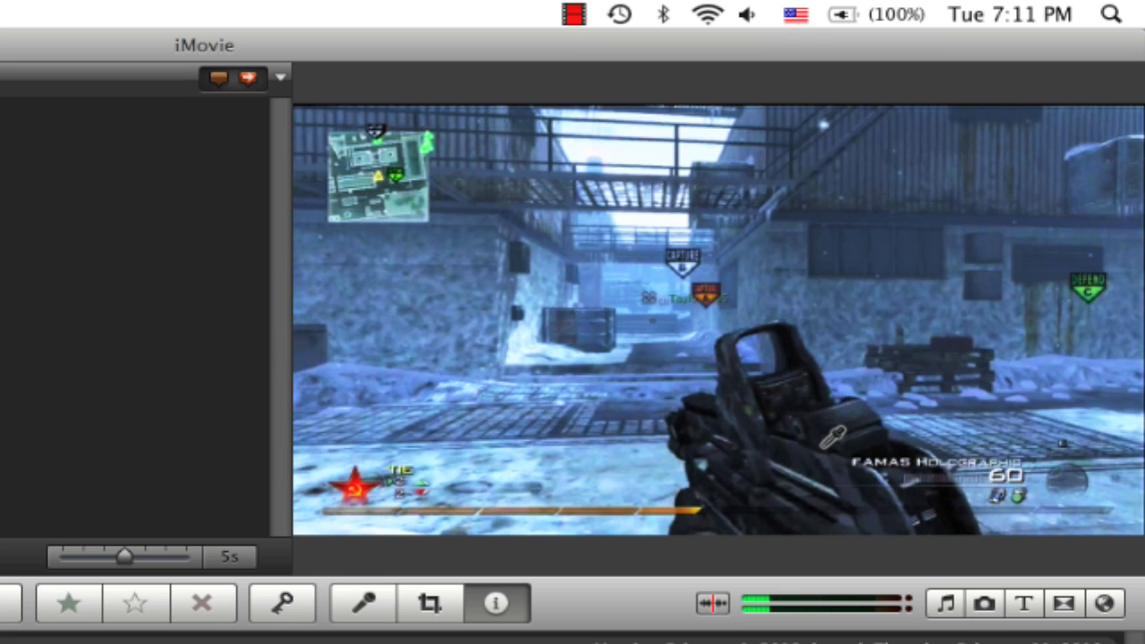
{"action": "mouse_move", "coordinate": [816, 235]}
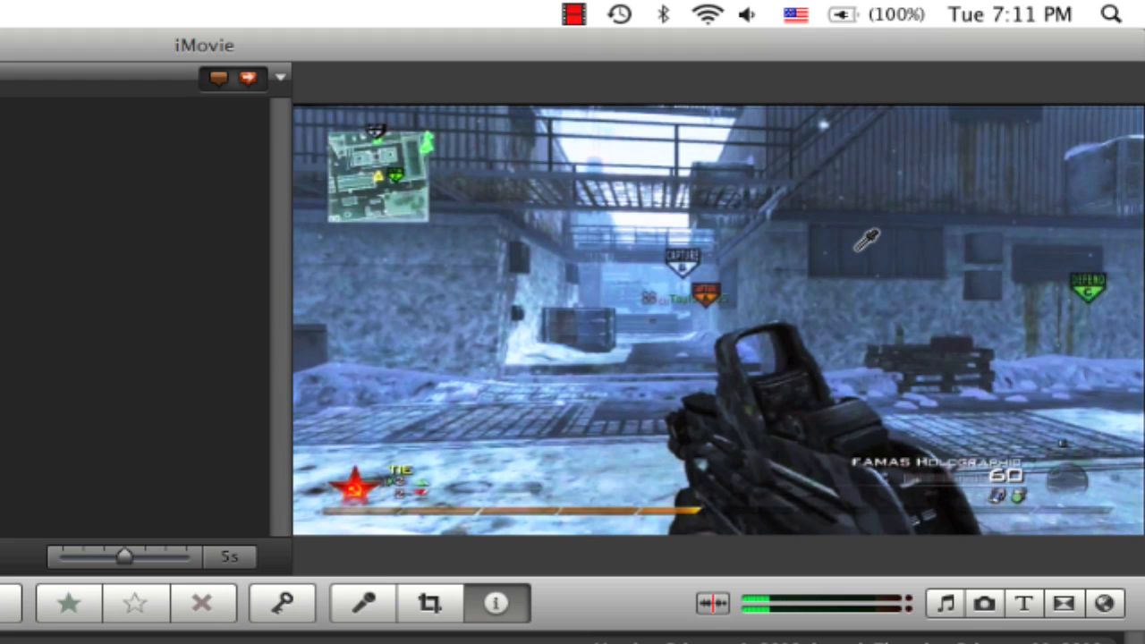
{"action": "mouse_move", "coordinate": [384, 143]}
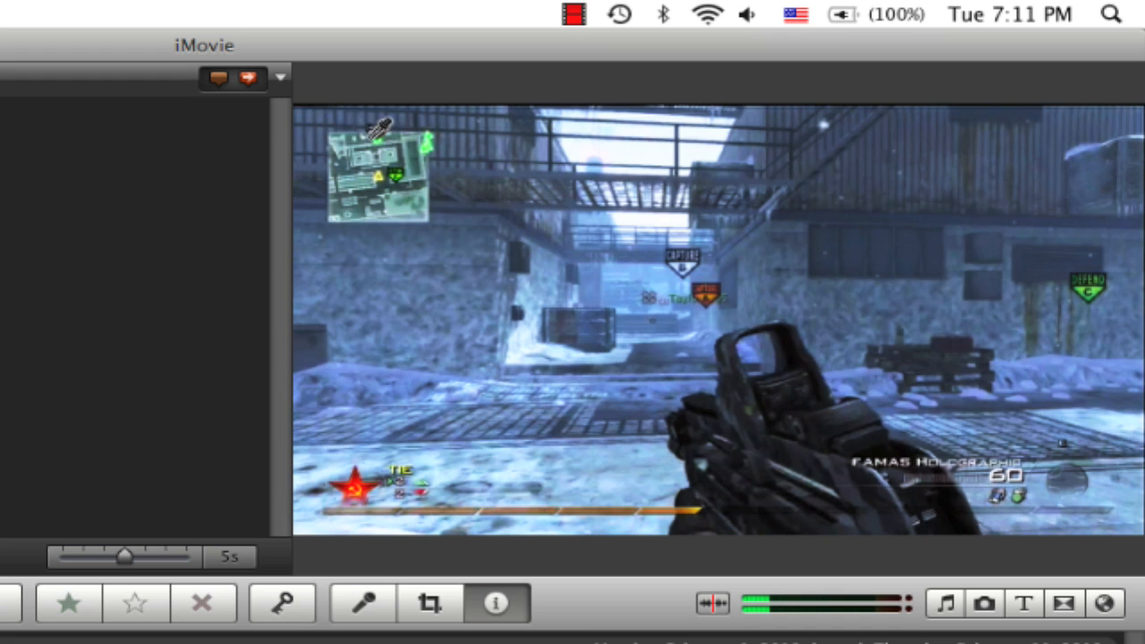
{"action": "mouse_move", "coordinate": [831, 285]}
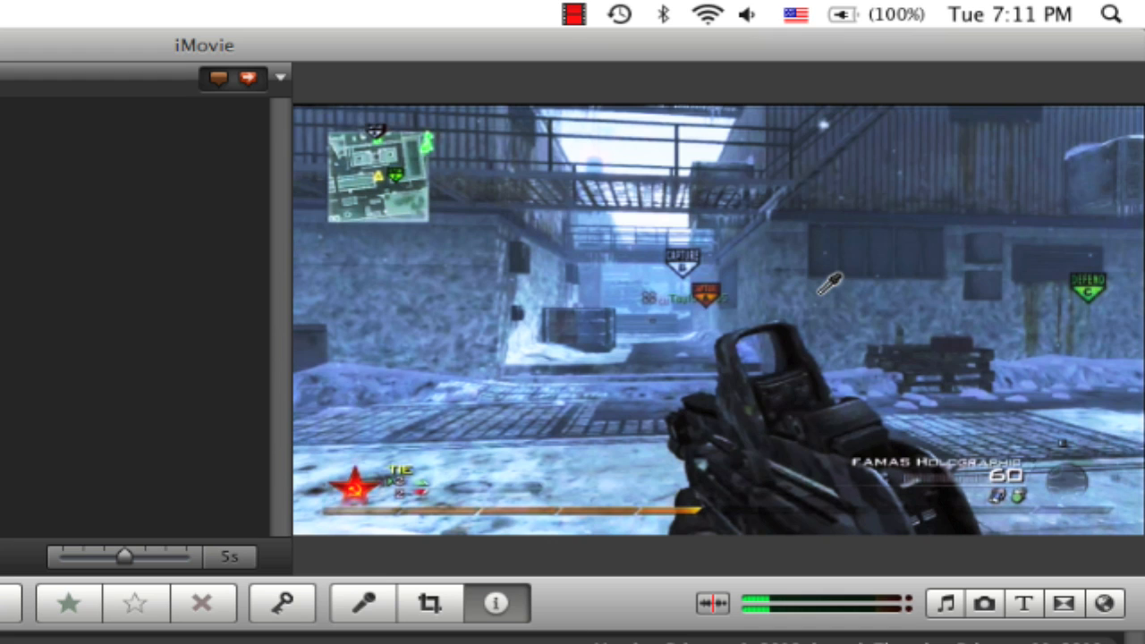
{"action": "mouse_move", "coordinate": [691, 351]}
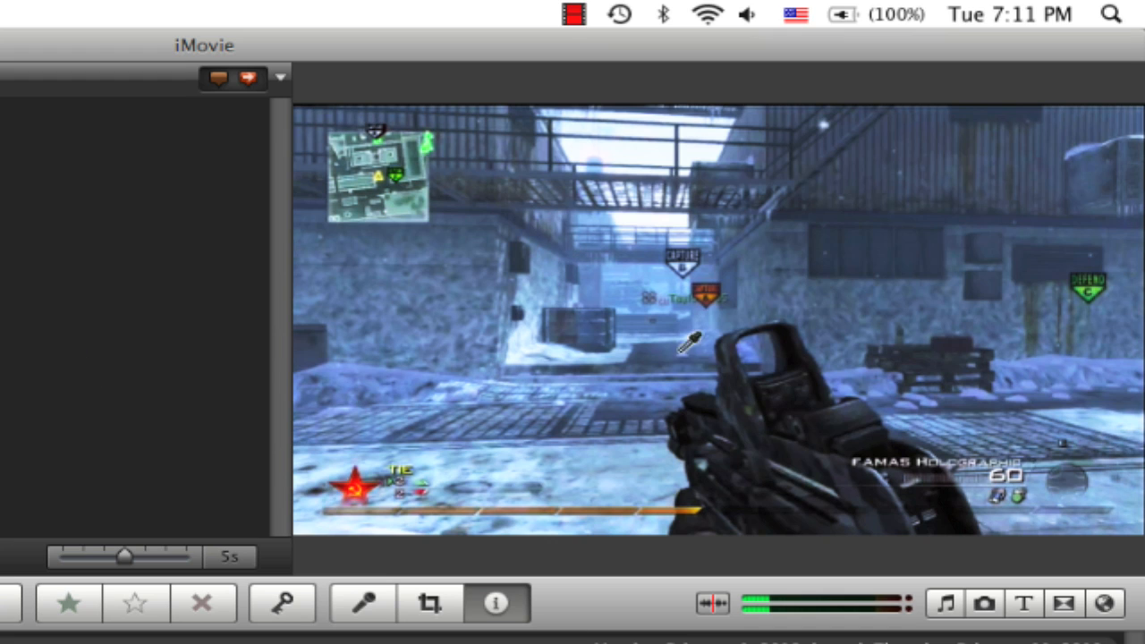
{"action": "mouse_move", "coordinate": [480, 452]}
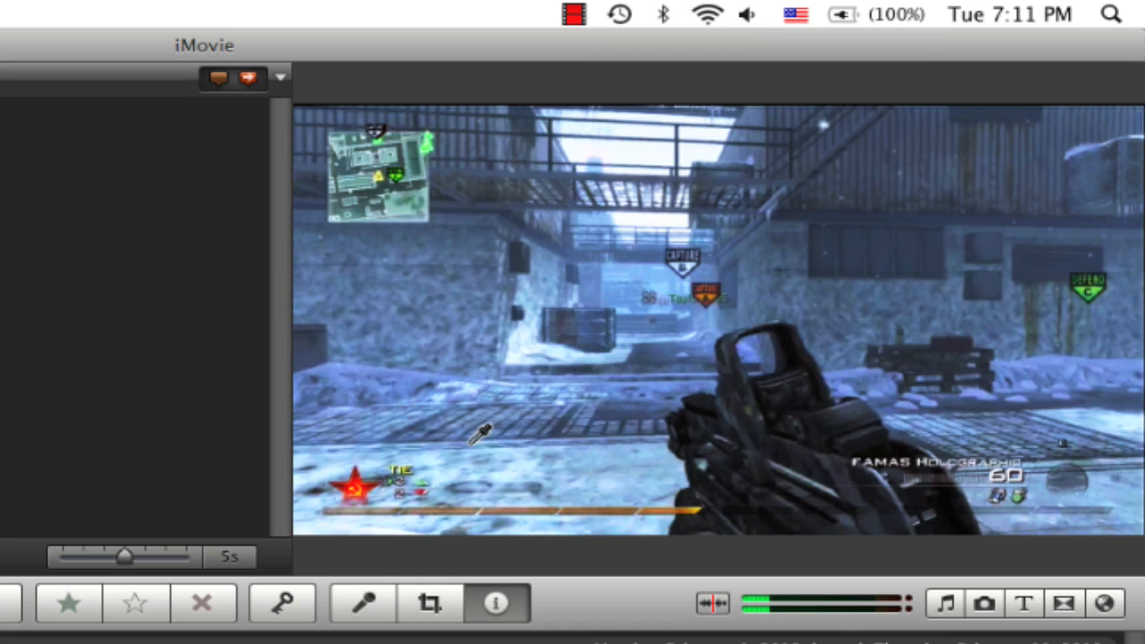
{"action": "mouse_move", "coordinate": [505, 510]}
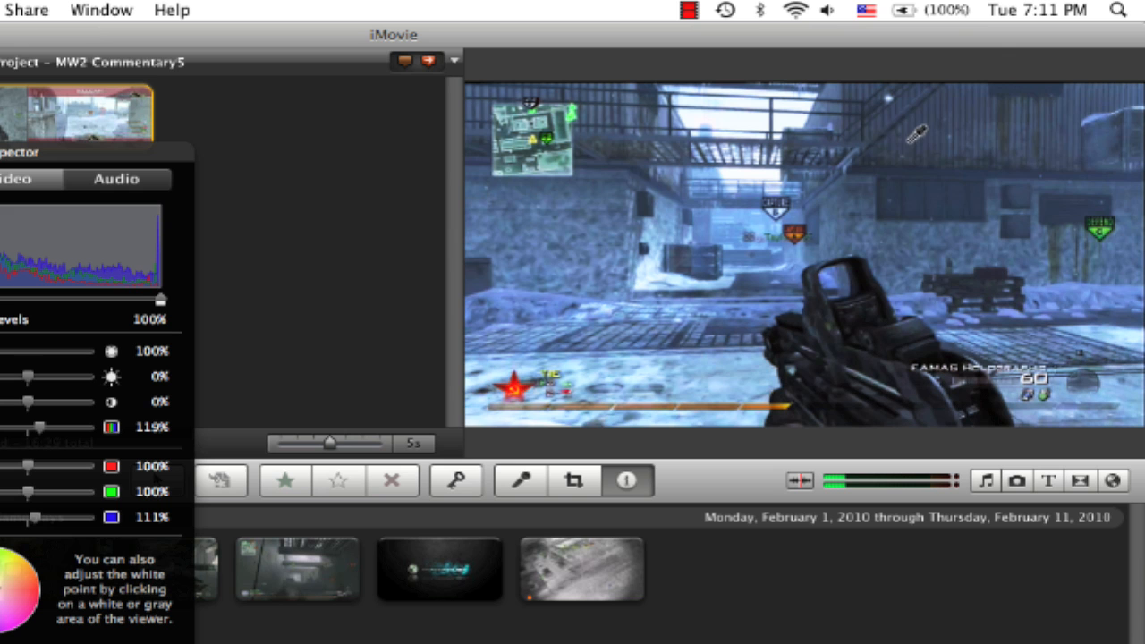
{"action": "mouse_move", "coordinate": [901, 156]}
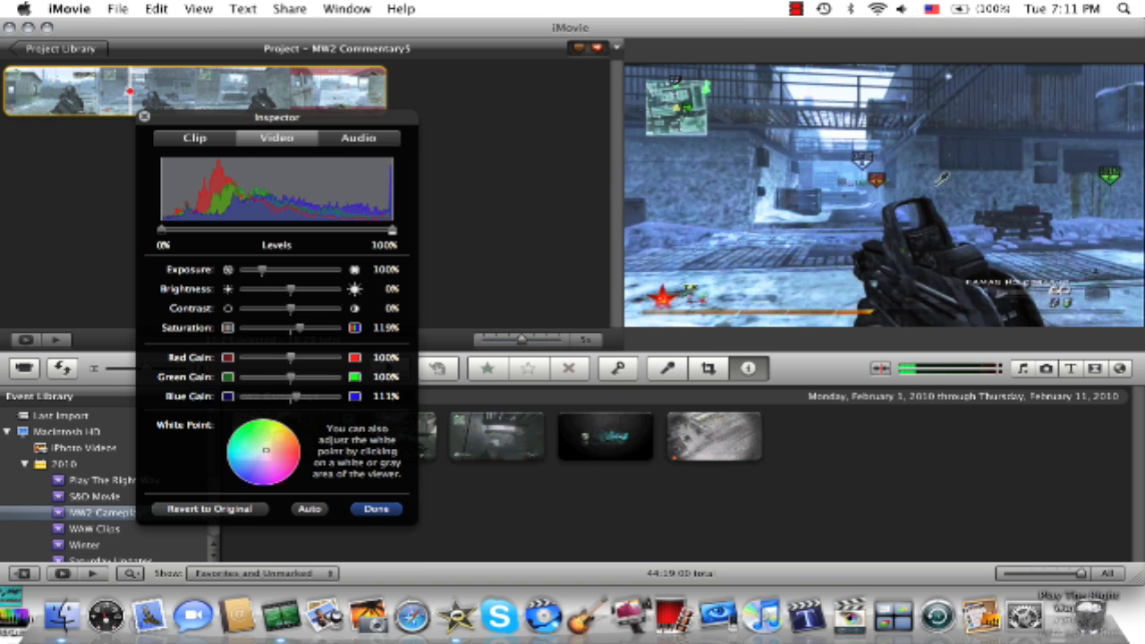
Step: Confirm the color adjustments with Done and deselect the clip in the project
{"action": "left_click", "coordinate": [178, 90]}
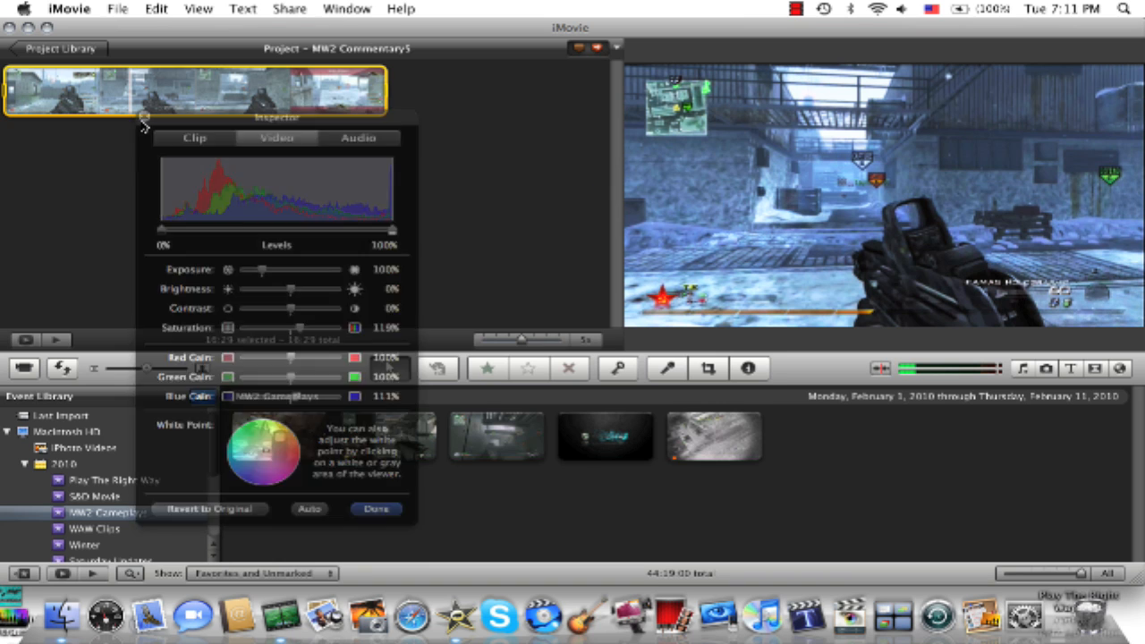
{"action": "left_click", "coordinate": [375, 509]}
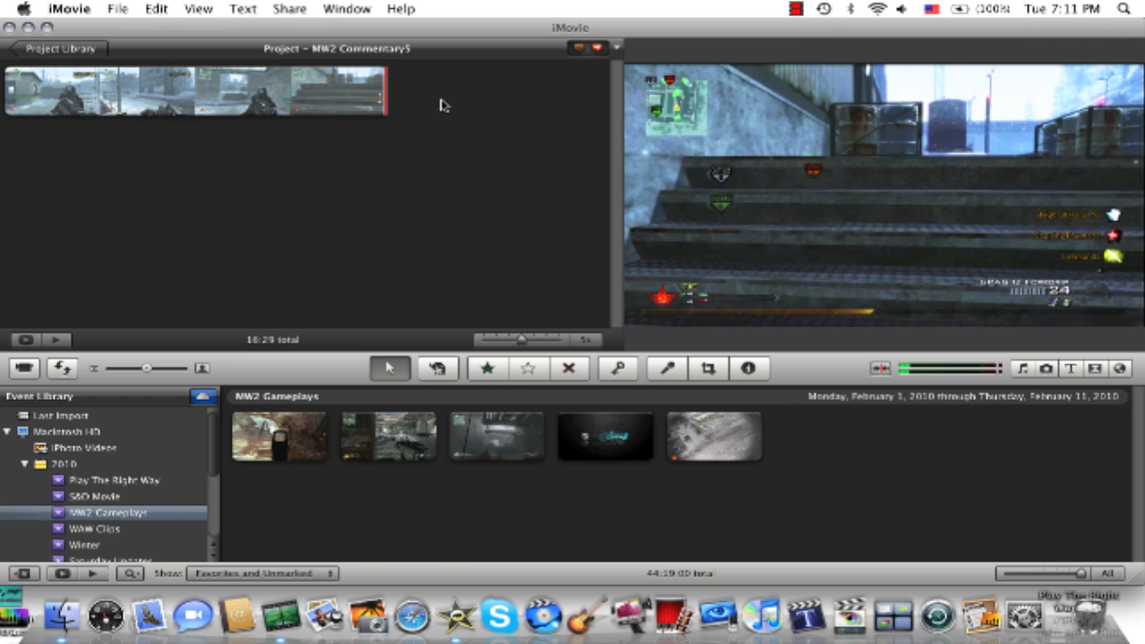
{"action": "mouse_move", "coordinate": [481, 164]}
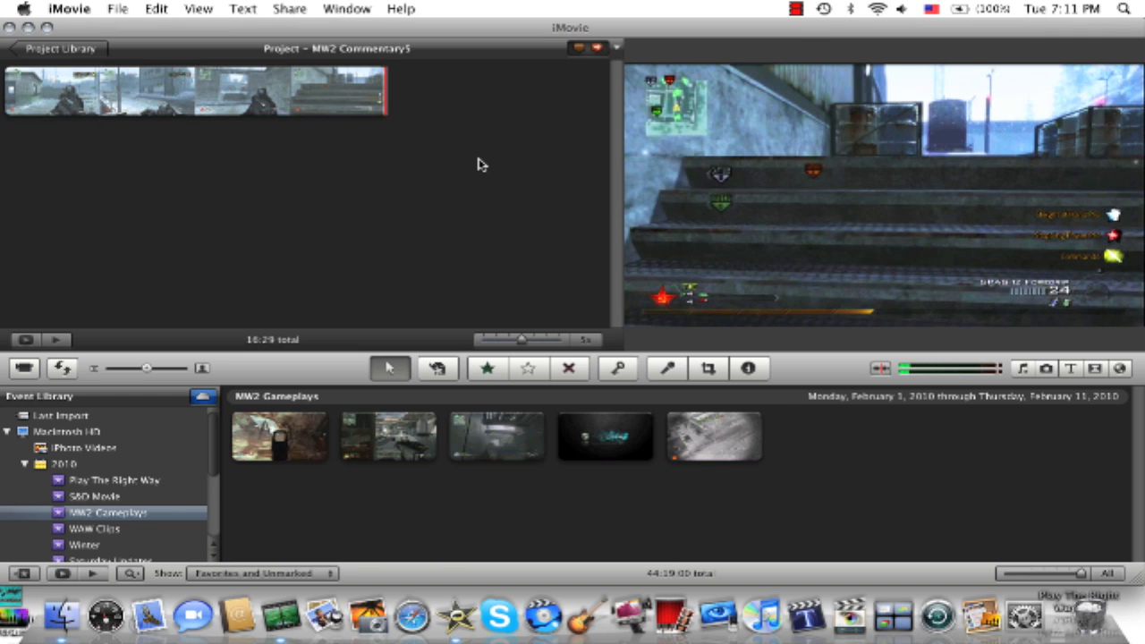